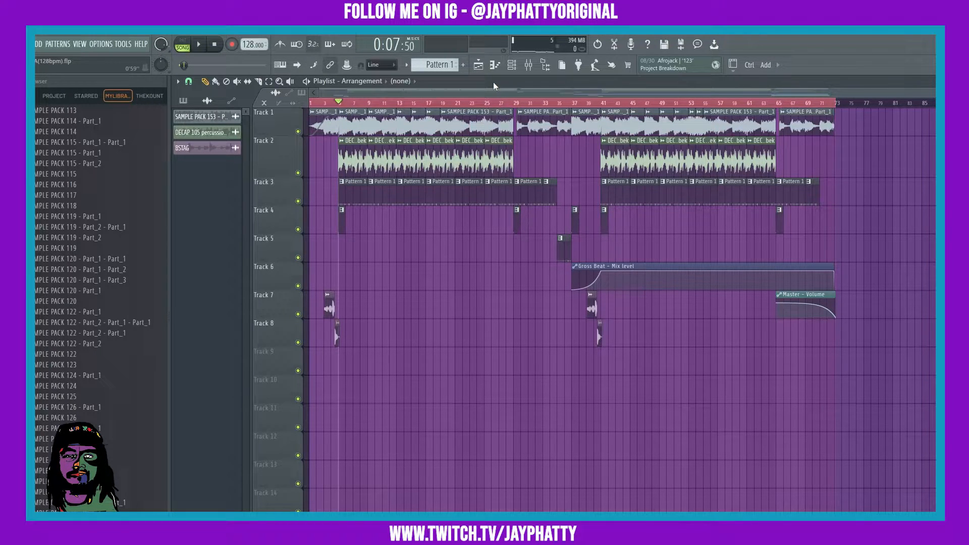
{"action": "mouse_move", "coordinate": [468, 77]}
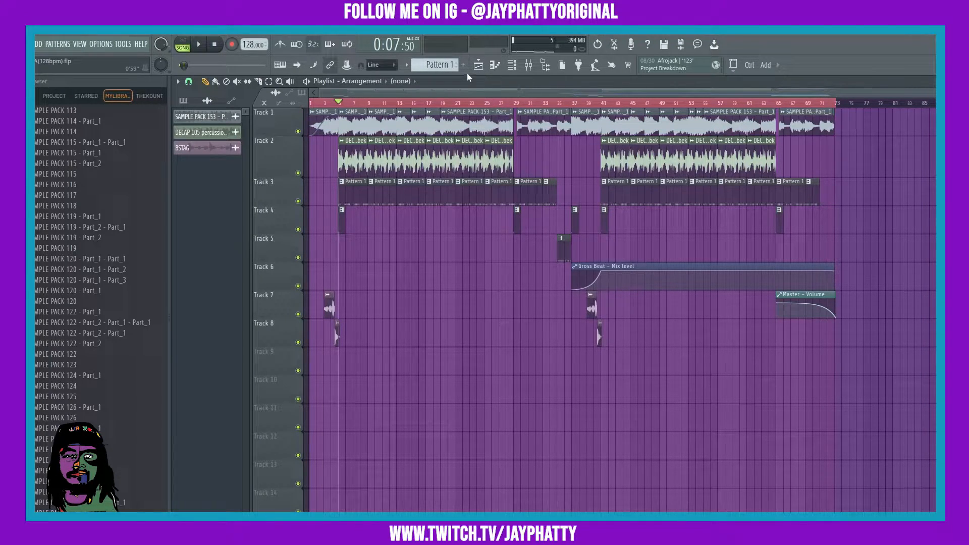
Step: Play the arrangement, then stop playback
{"action": "left_click", "coordinate": [198, 44]}
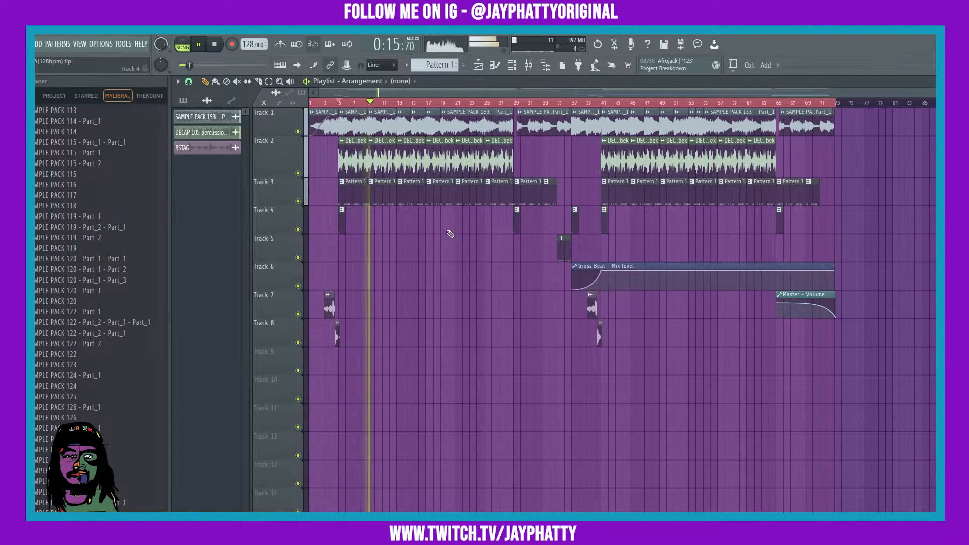
{"action": "left_click", "coordinate": [198, 44]}
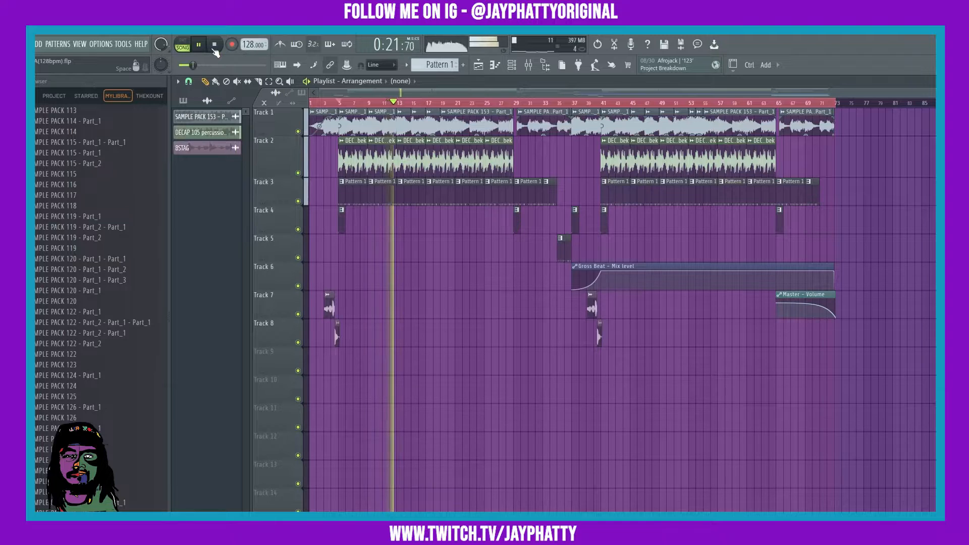
{"action": "left_click", "coordinate": [527, 64]}
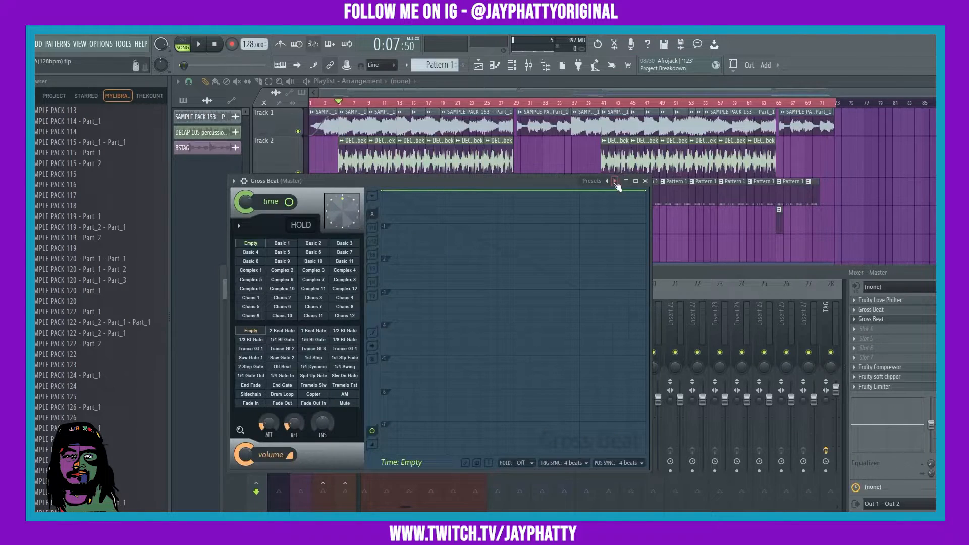
Step: Browse Gross Beat preset banks back to Patterns and audition Basic 6 and Basic 8
{"action": "left_click", "coordinate": [615, 181]}
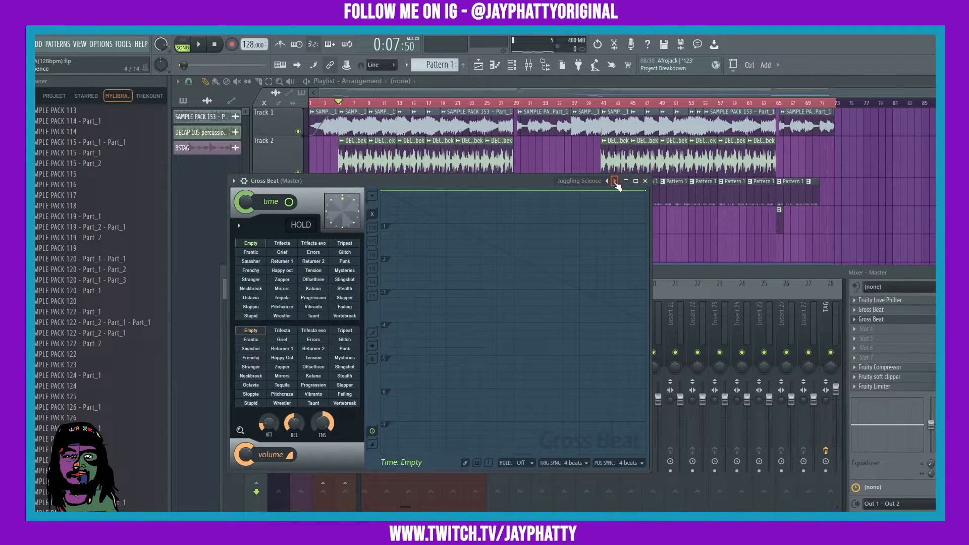
{"action": "left_click", "coordinate": [243, 455]}
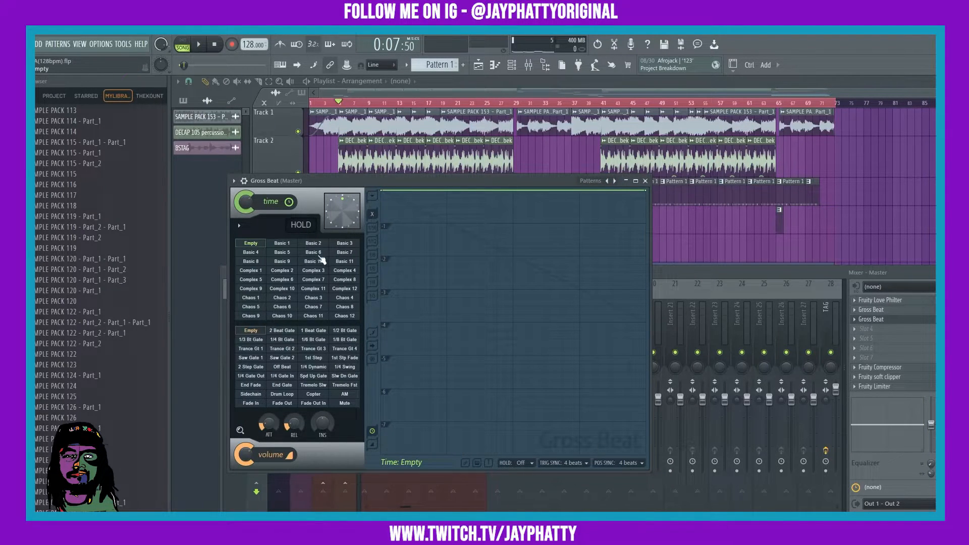
{"action": "left_click", "coordinate": [313, 252]}
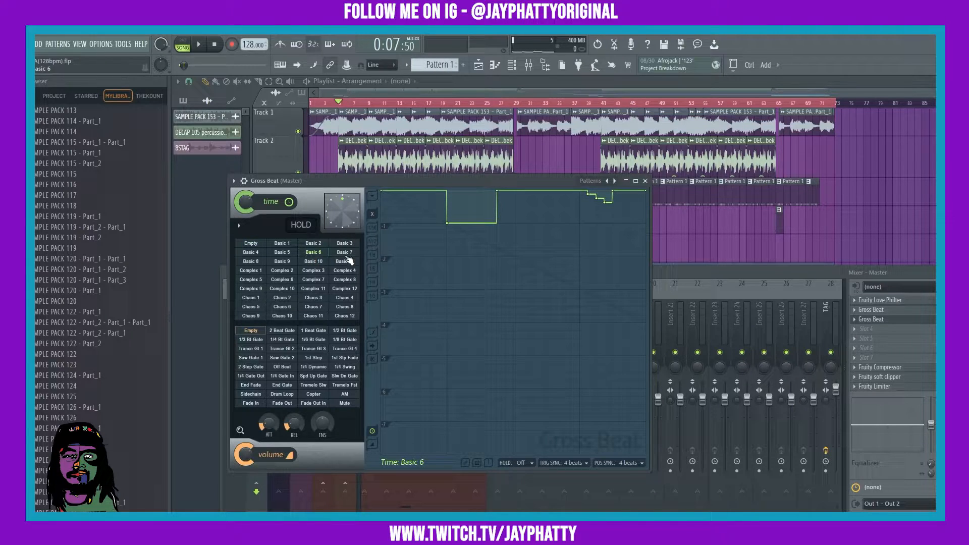
{"action": "left_click", "coordinate": [250, 261]}
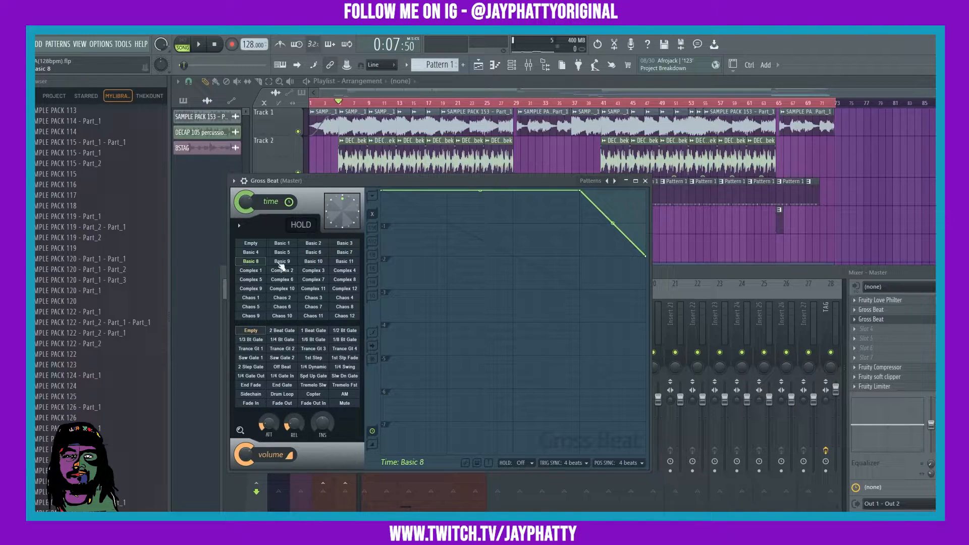
{"action": "left_click", "coordinate": [313, 251]}
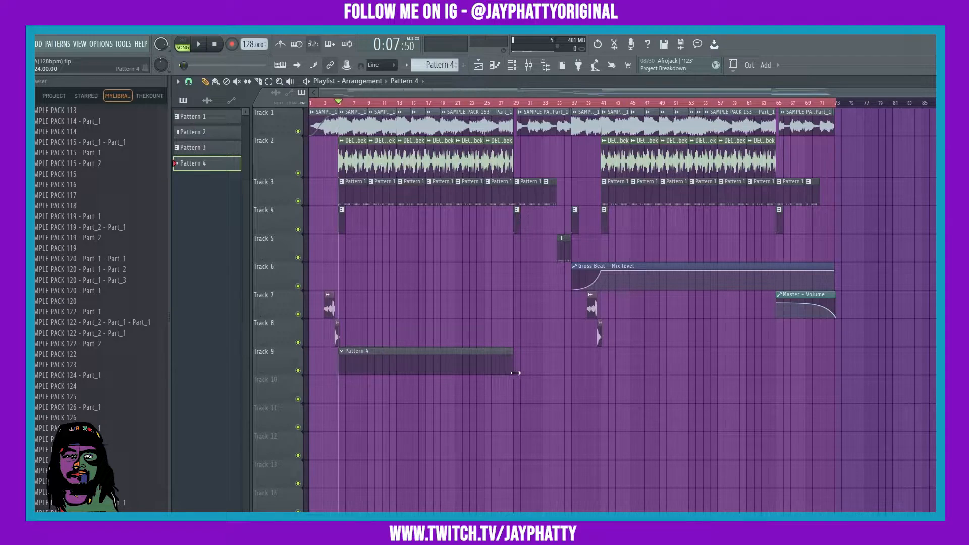
Step: Bring Gross Beat back up with the Basic 6 time pattern loaded
{"action": "left_click", "coordinate": [527, 64]}
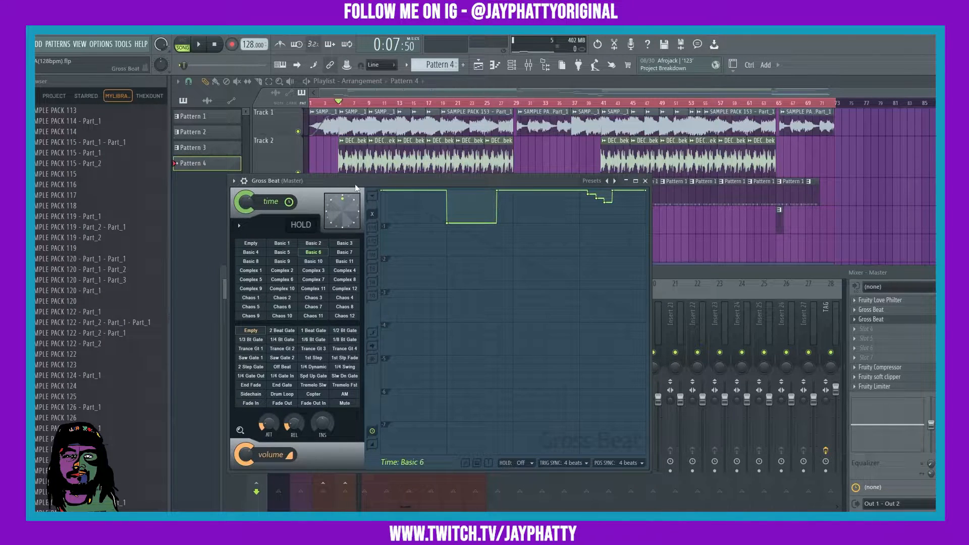
Step: Move Gross Beat beside the mixer and arm recording for notes and automation
{"action": "left_click_drag", "start_coordinate": [297, 181], "coordinate": [303, 189]}
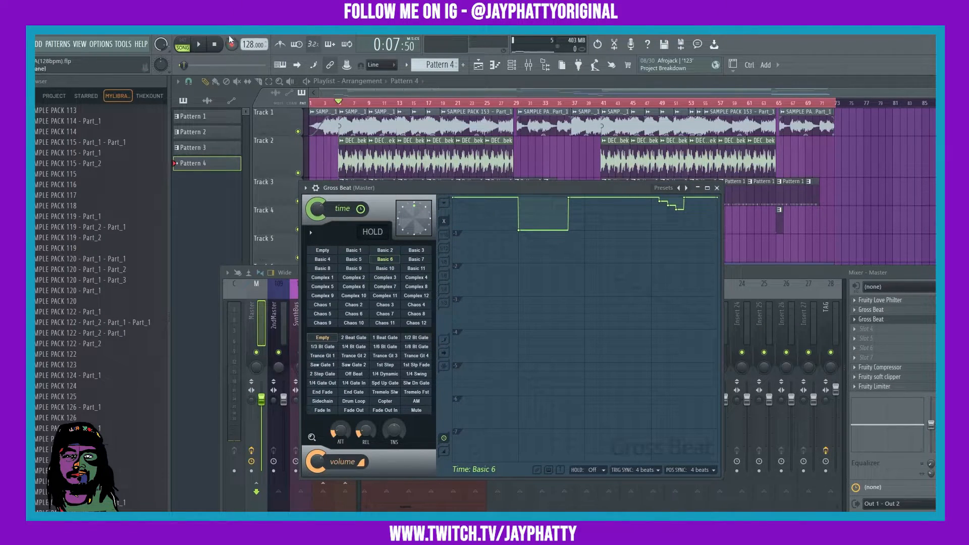
{"action": "left_click", "coordinate": [249, 44]}
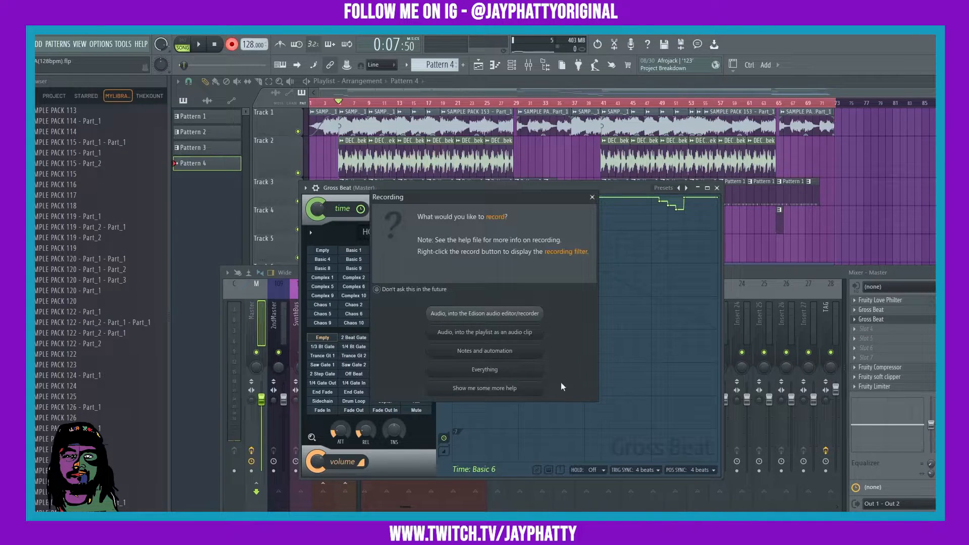
{"action": "left_click", "coordinate": [591, 197]}
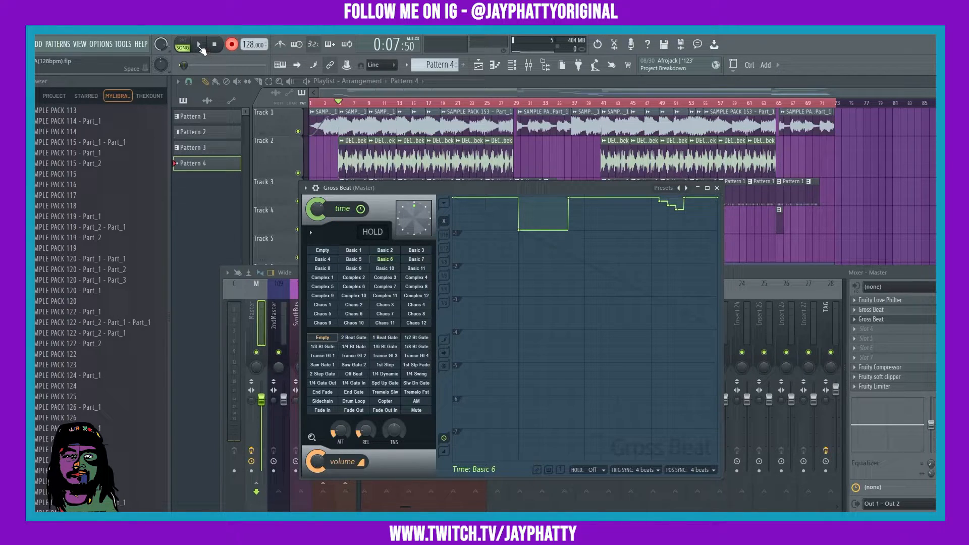
Step: Start recording and switch among the Basic 7, Empty and Basic 6 time patterns
{"action": "left_click", "coordinate": [199, 44]}
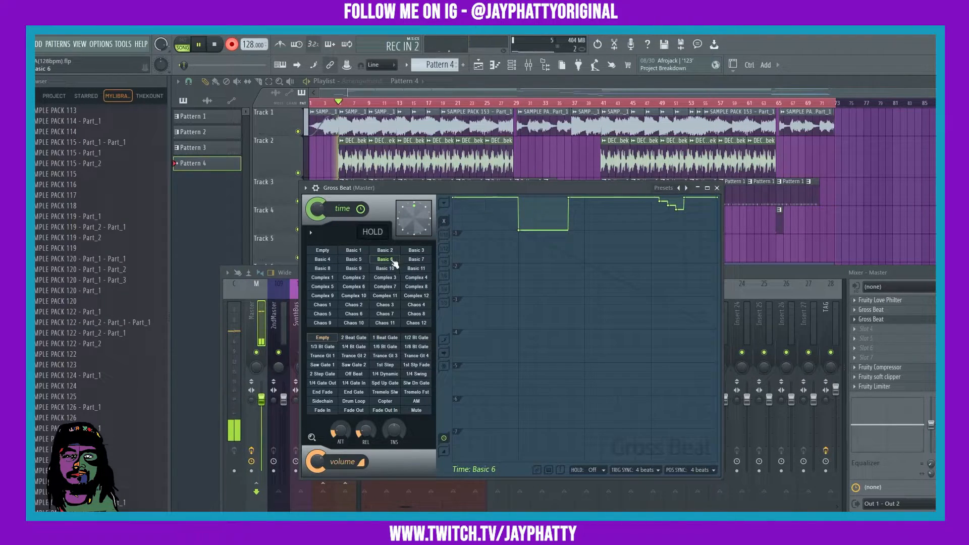
{"action": "left_click", "coordinate": [415, 259]}
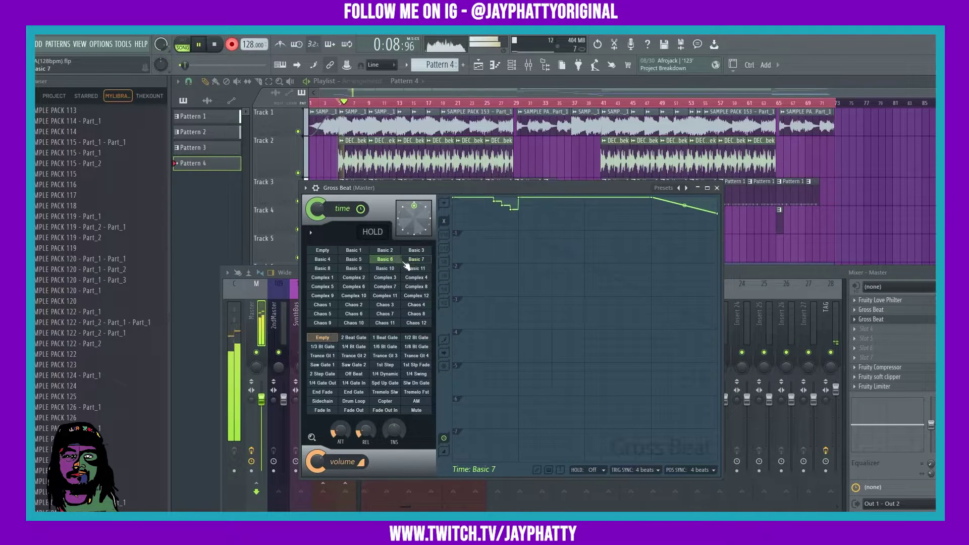
{"action": "left_click", "coordinate": [322, 250]}
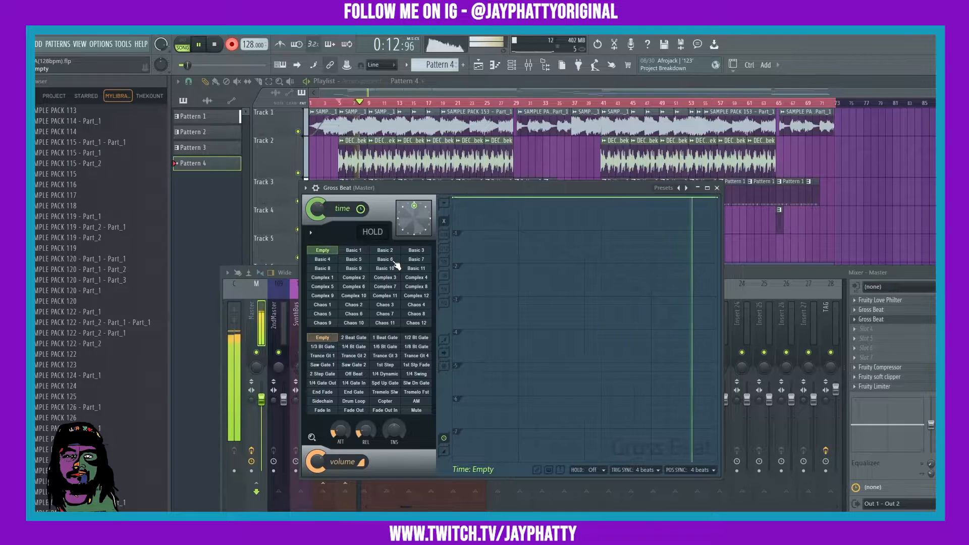
{"action": "left_click", "coordinate": [384, 259]}
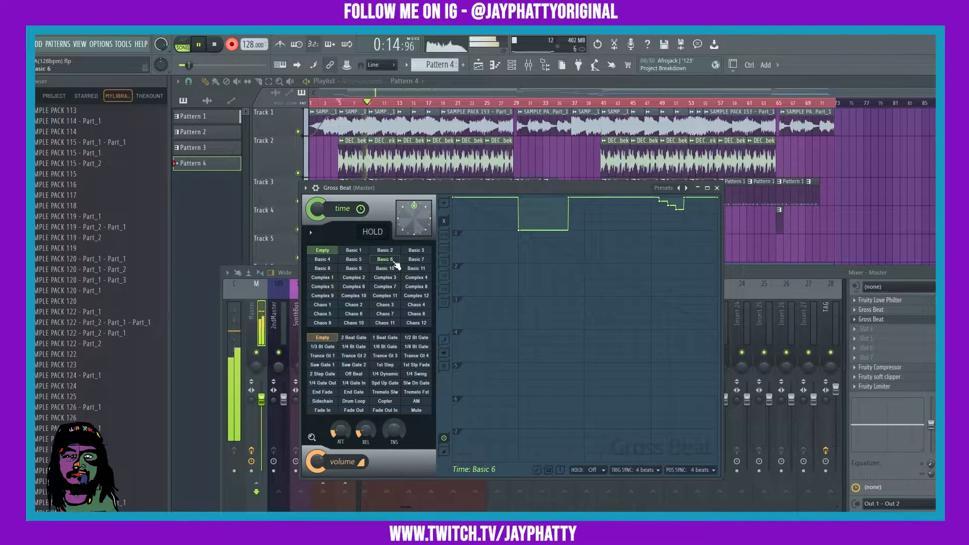
{"action": "left_click", "coordinate": [416, 259]}
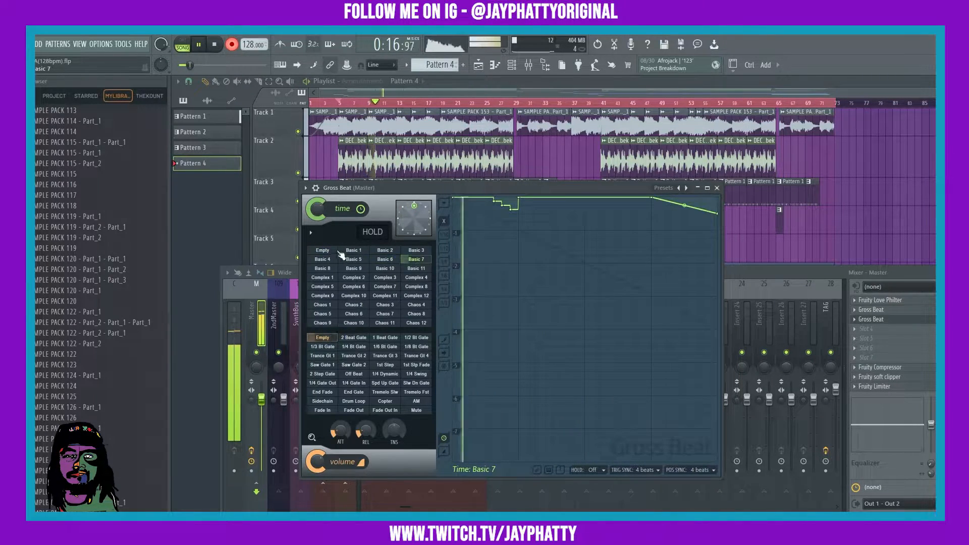
{"action": "left_click", "coordinate": [321, 249]}
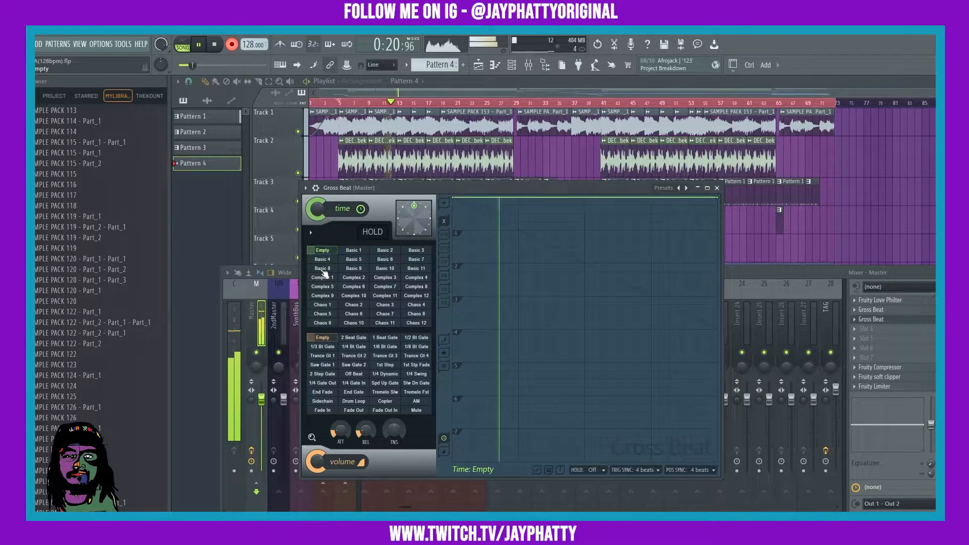
Step: Alternate Gross Beat between Basic 8 and Basic 9 four times while recording
{"action": "left_click", "coordinate": [322, 267]}
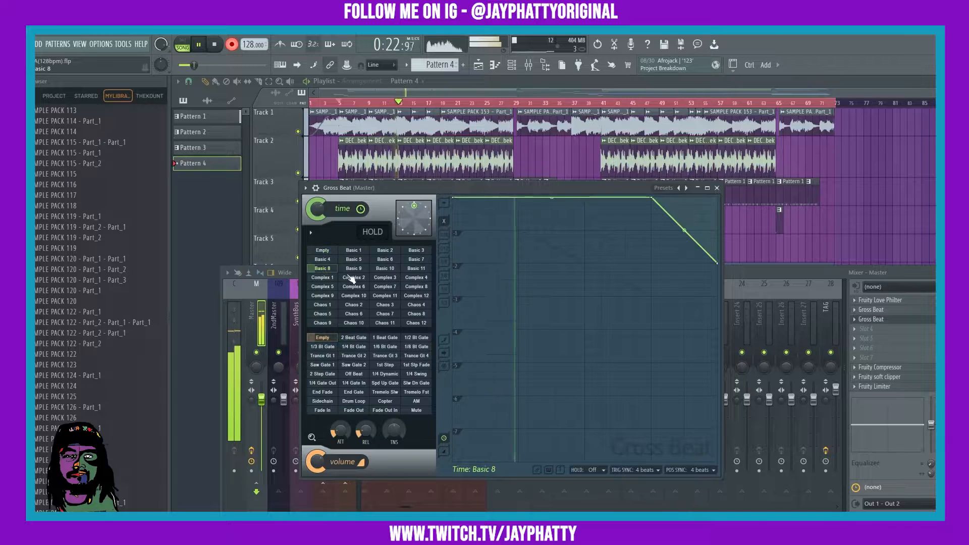
{"action": "left_click", "coordinate": [353, 268]}
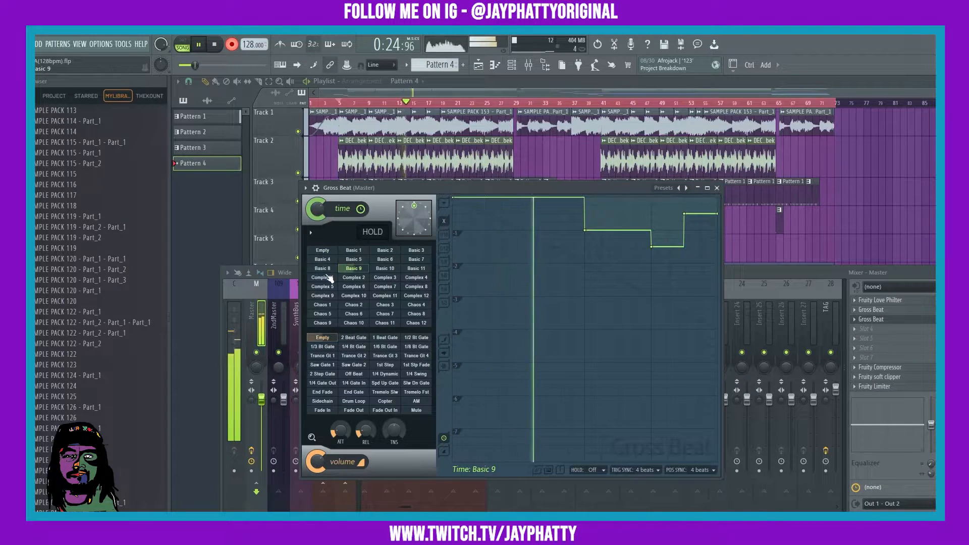
{"action": "left_click", "coordinate": [322, 268]}
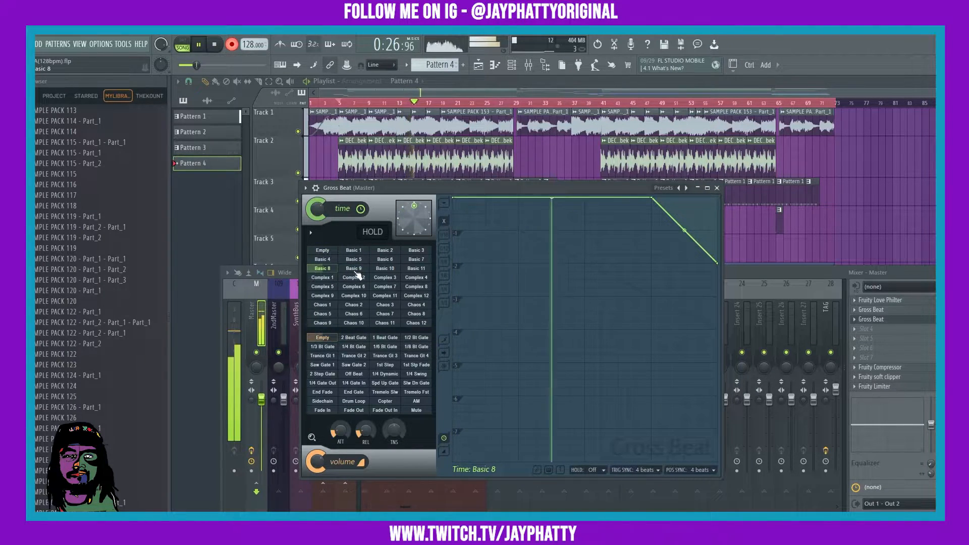
{"action": "left_click", "coordinate": [353, 267]}
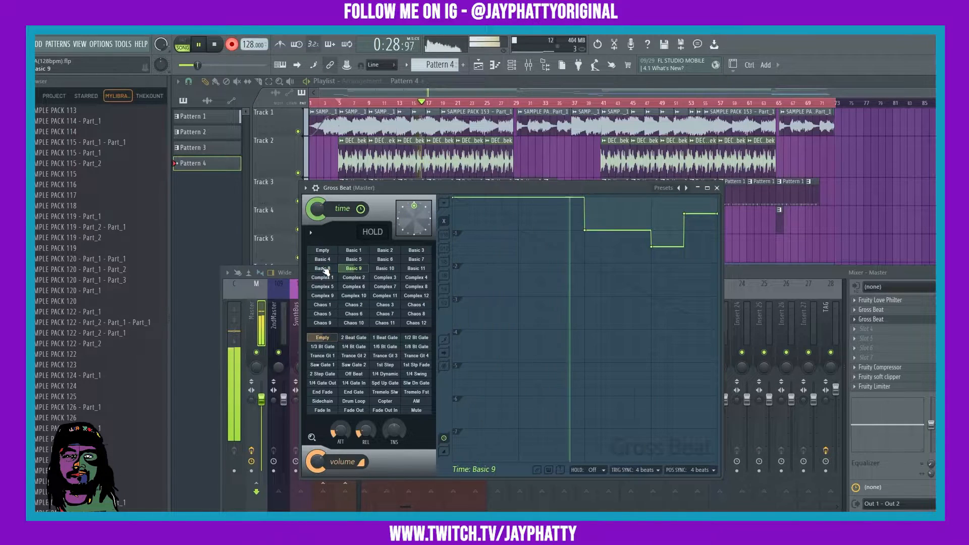
{"action": "left_click", "coordinate": [322, 268]}
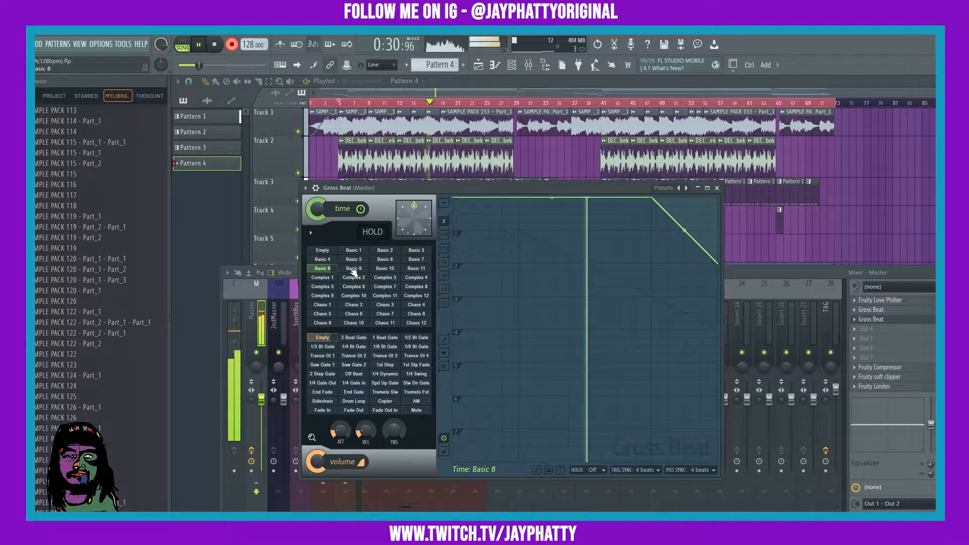
{"action": "left_click", "coordinate": [353, 268]}
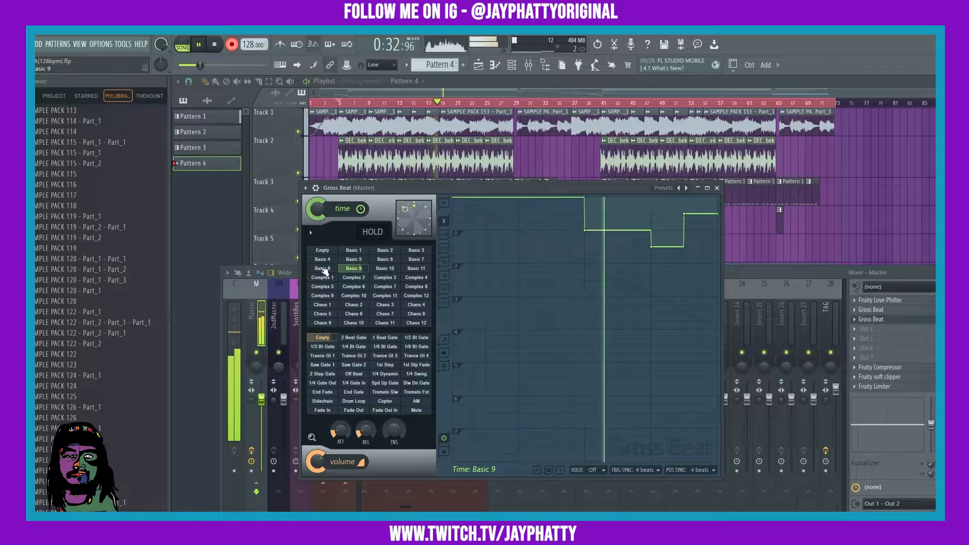
{"action": "left_click", "coordinate": [321, 268]}
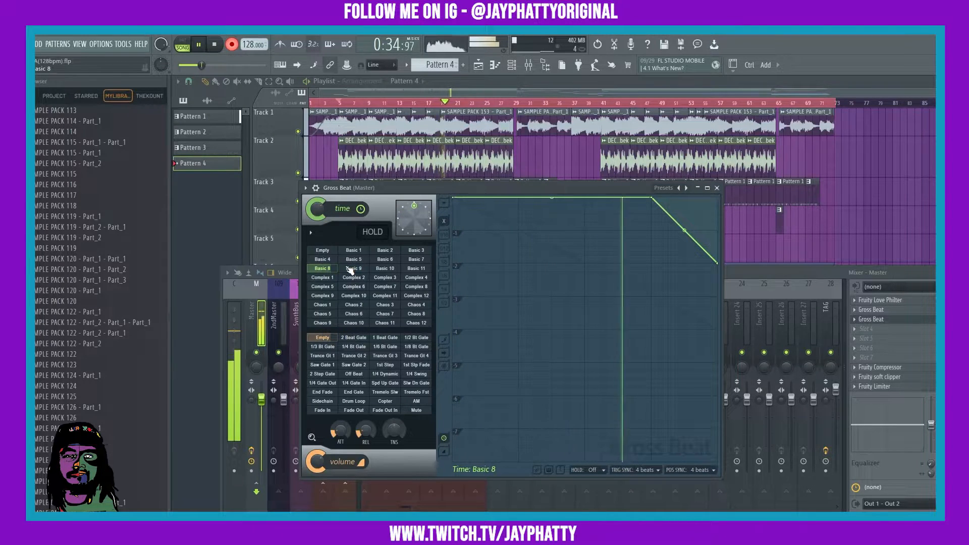
{"action": "left_click", "coordinate": [353, 268]}
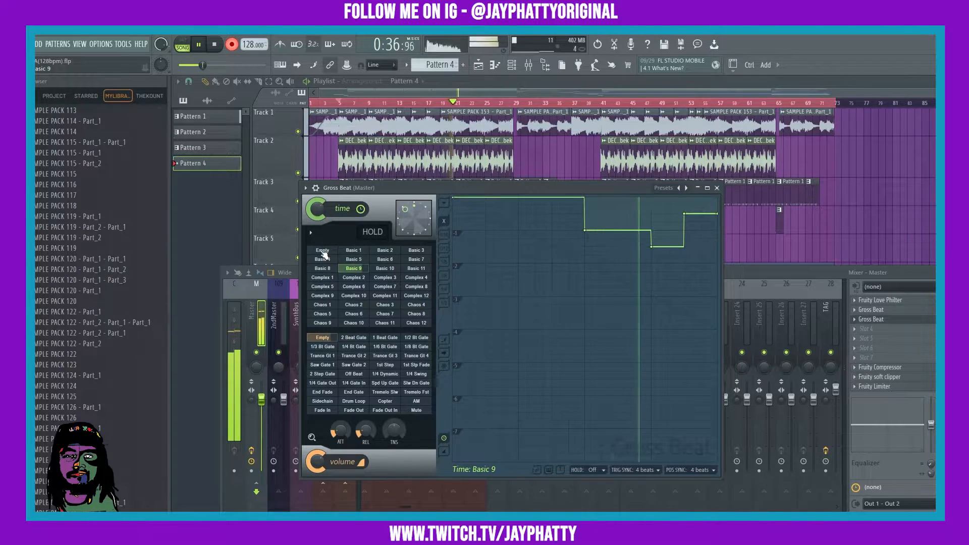
Step: Reset the pattern to Empty, stop recording and close Gross Beat
{"action": "left_click", "coordinate": [322, 250]}
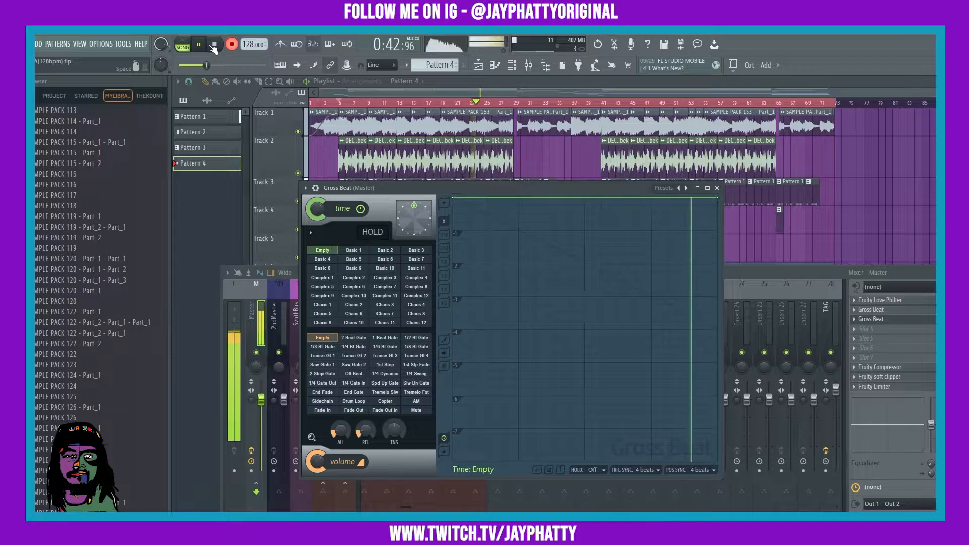
{"action": "left_click", "coordinate": [199, 44]}
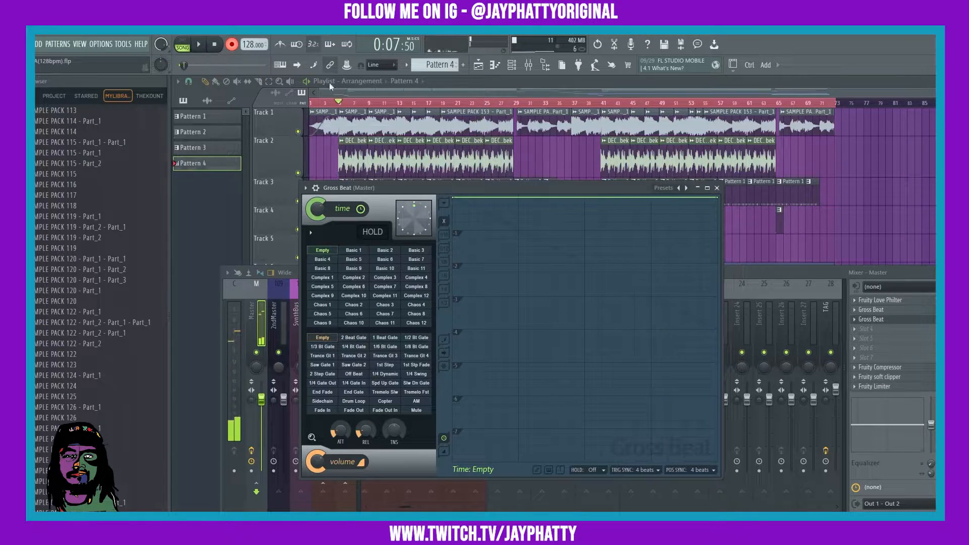
{"action": "left_click", "coordinate": [717, 188]}
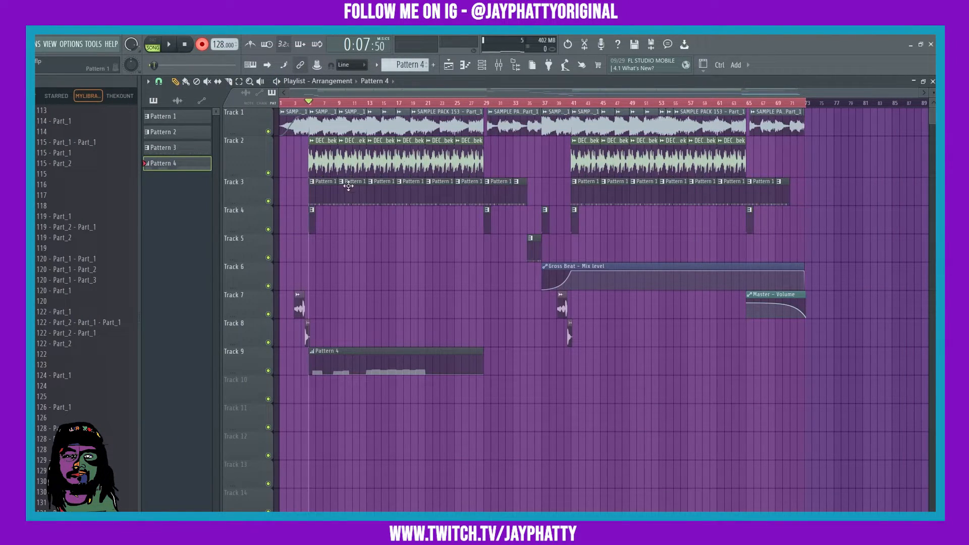
{"action": "mouse_move", "coordinate": [347, 351]}
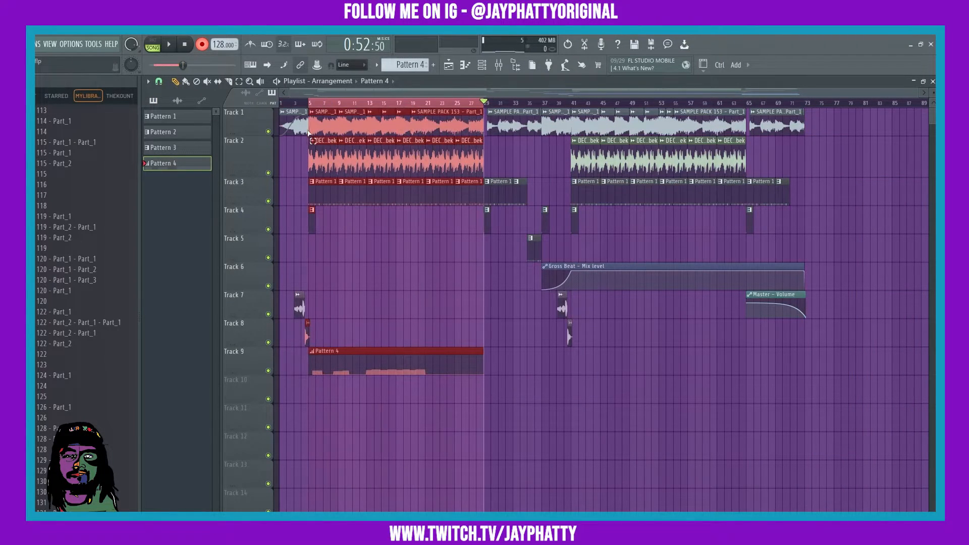
Step: Stop playback of the bar 5–29 section
{"action": "left_click", "coordinate": [481, 64]}
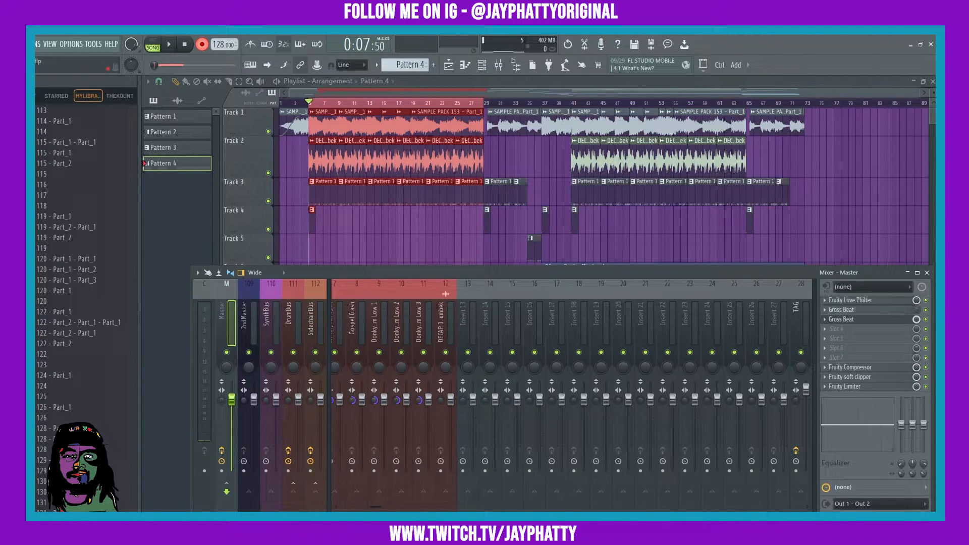
Step: Create an automation clip from the Master Gross Beat slot's mix knob
{"action": "right_click", "coordinate": [925, 311]}
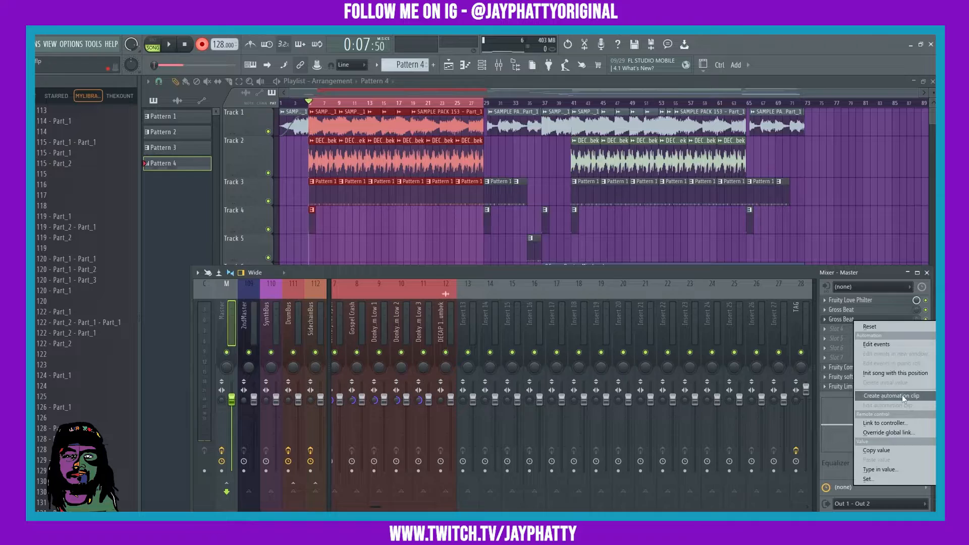
{"action": "left_click", "coordinate": [893, 396]}
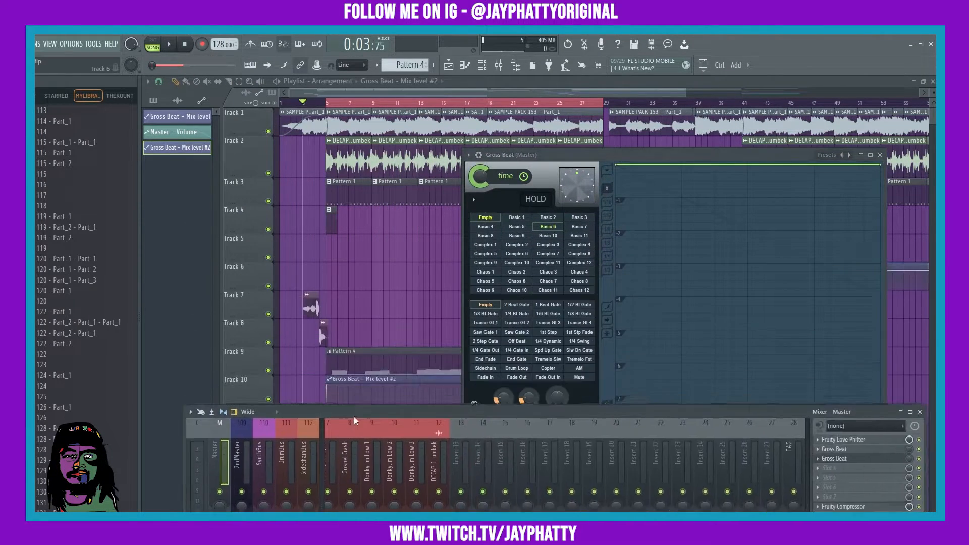
Step: Play the section in song mode and move Gross Beat's time pattern to Basic 7
{"action": "left_click", "coordinate": [168, 44]}
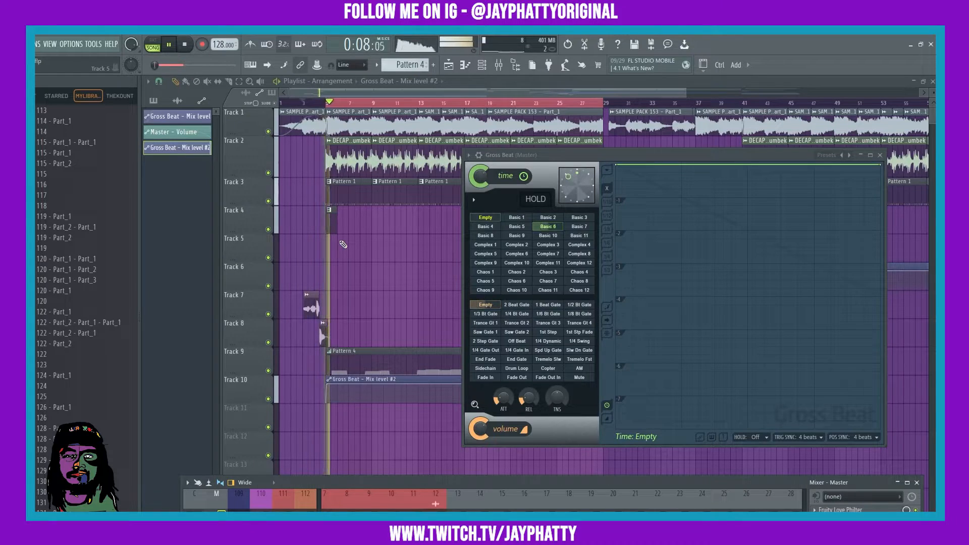
{"action": "left_click", "coordinate": [578, 226]}
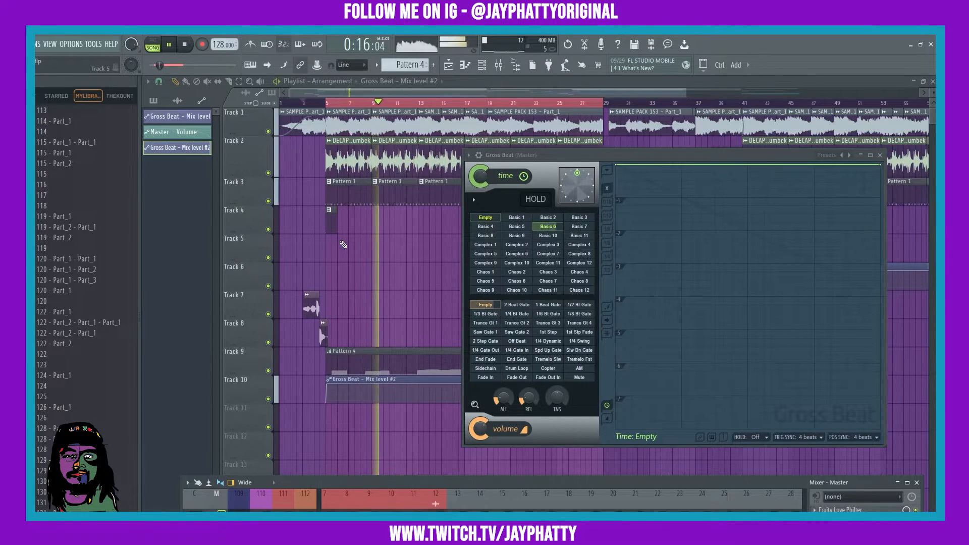
{"action": "left_click", "coordinate": [578, 226]}
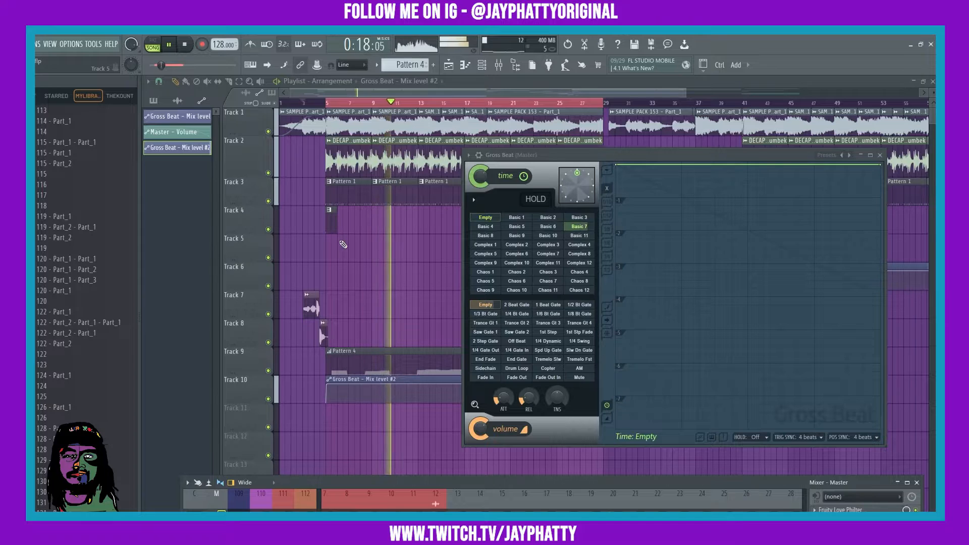